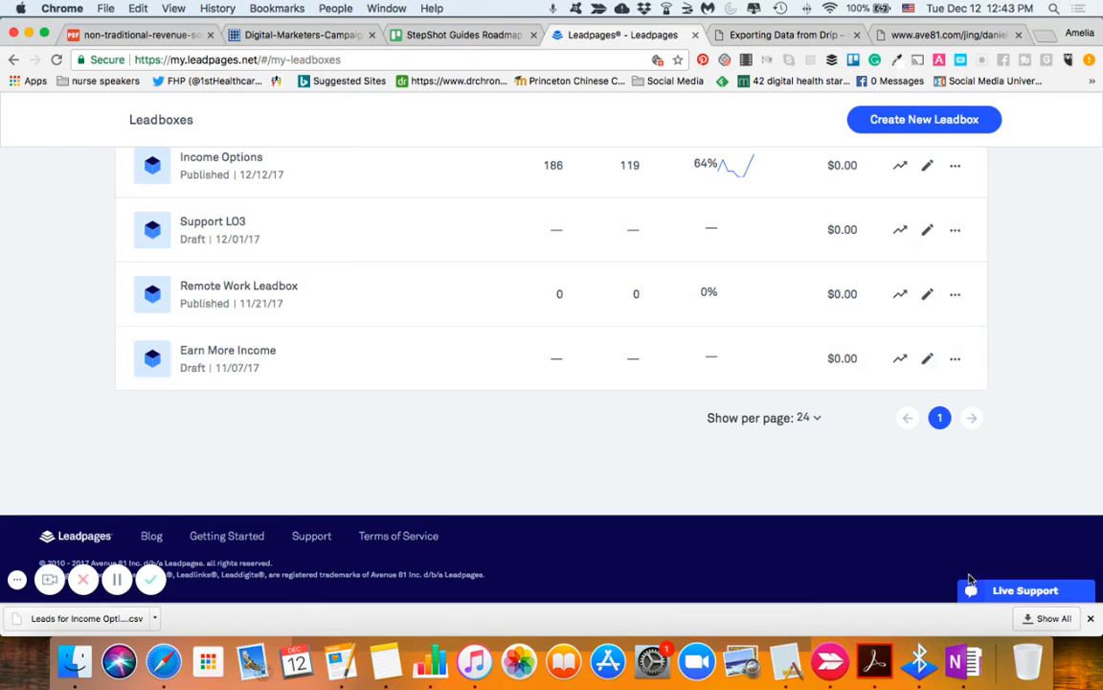
Open the Live Support chat panel beside the leadboxes list and scroll through the past conversation.
click(1025, 590)
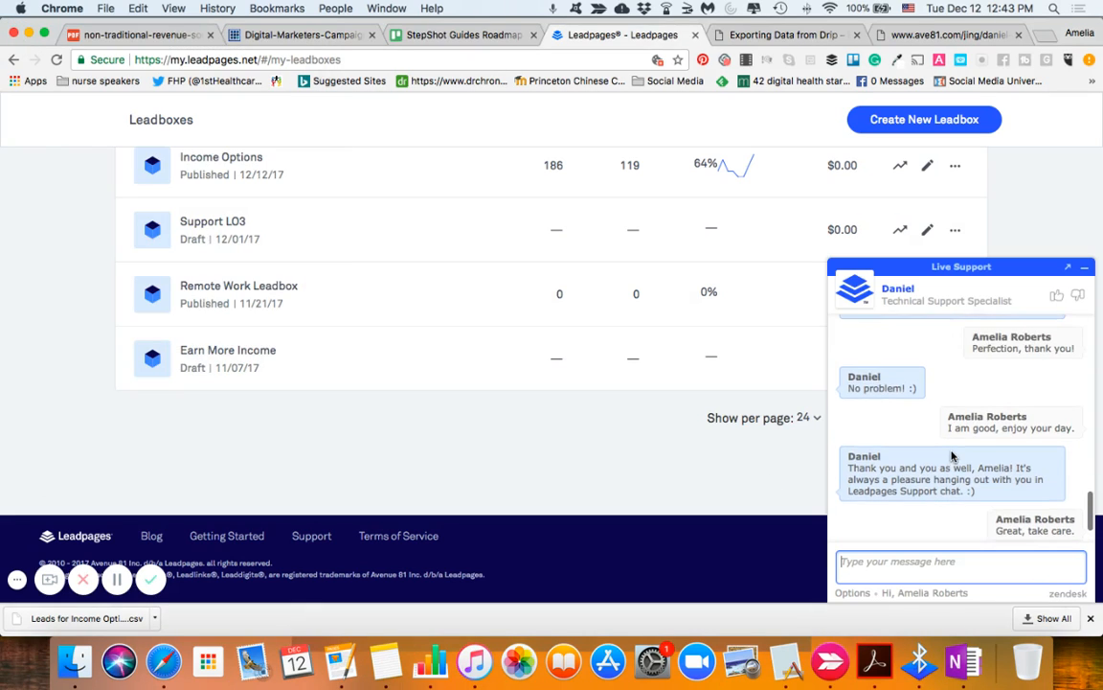
scroll(up, 3)
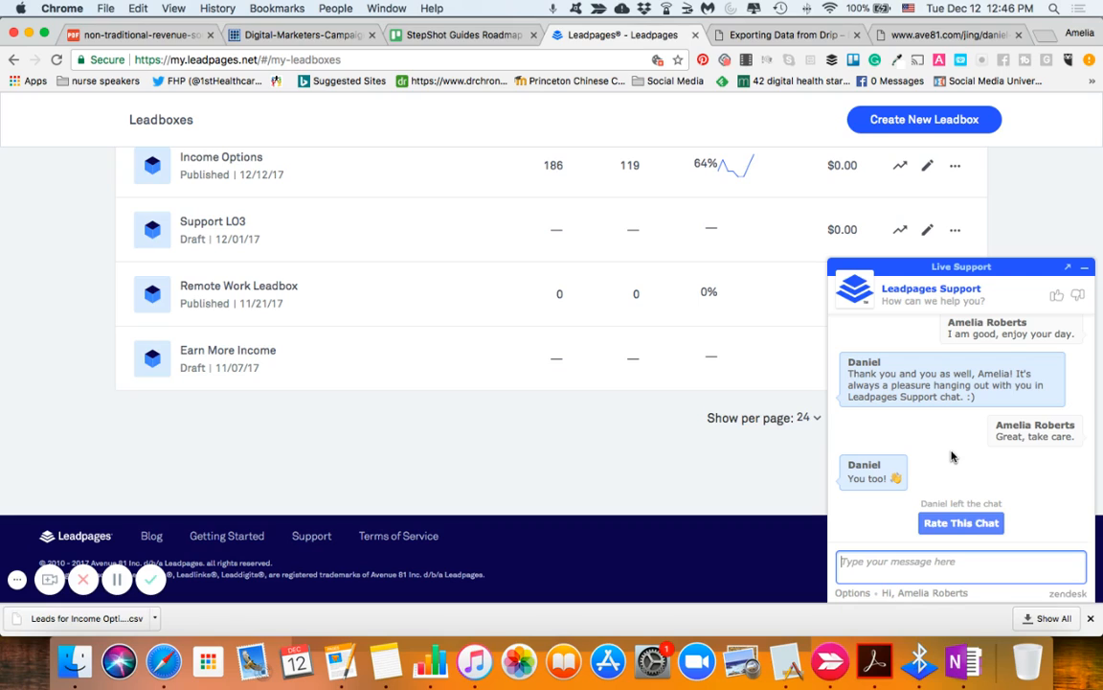
scroll(up, 3)
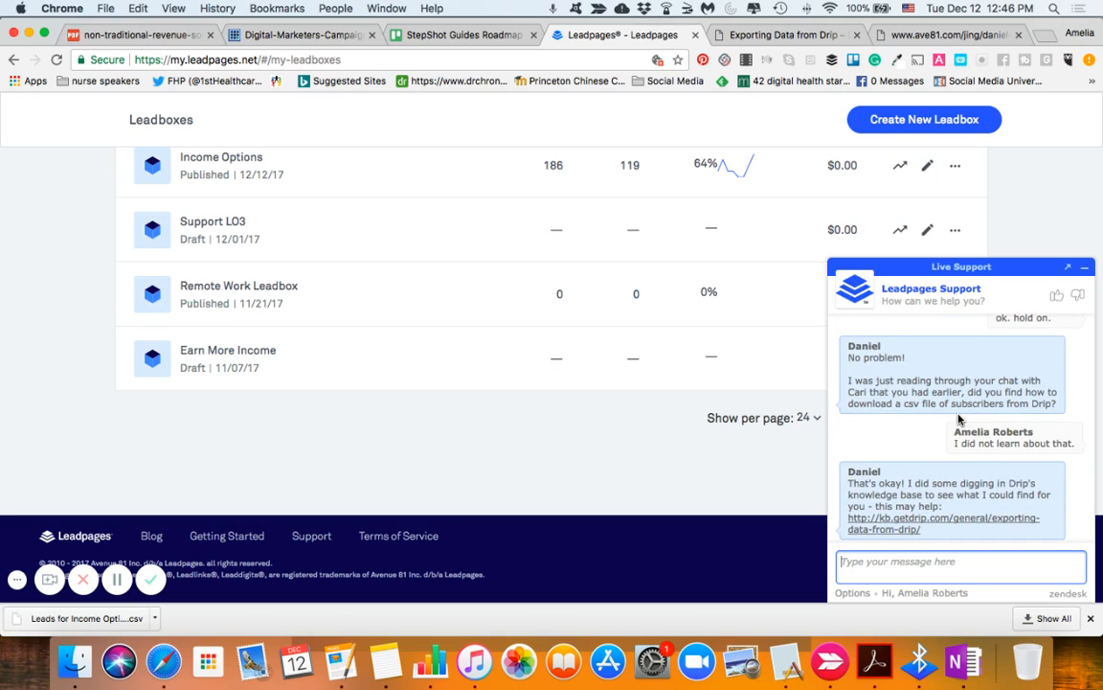
mouse_move(862, 149)
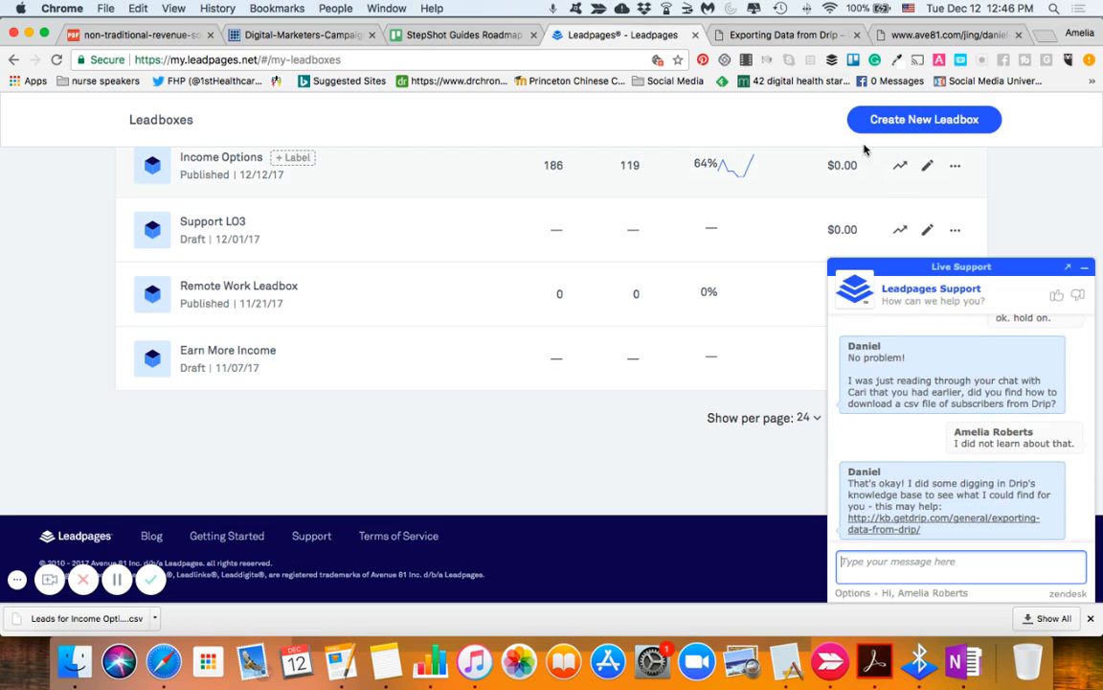
scroll(down, 3)
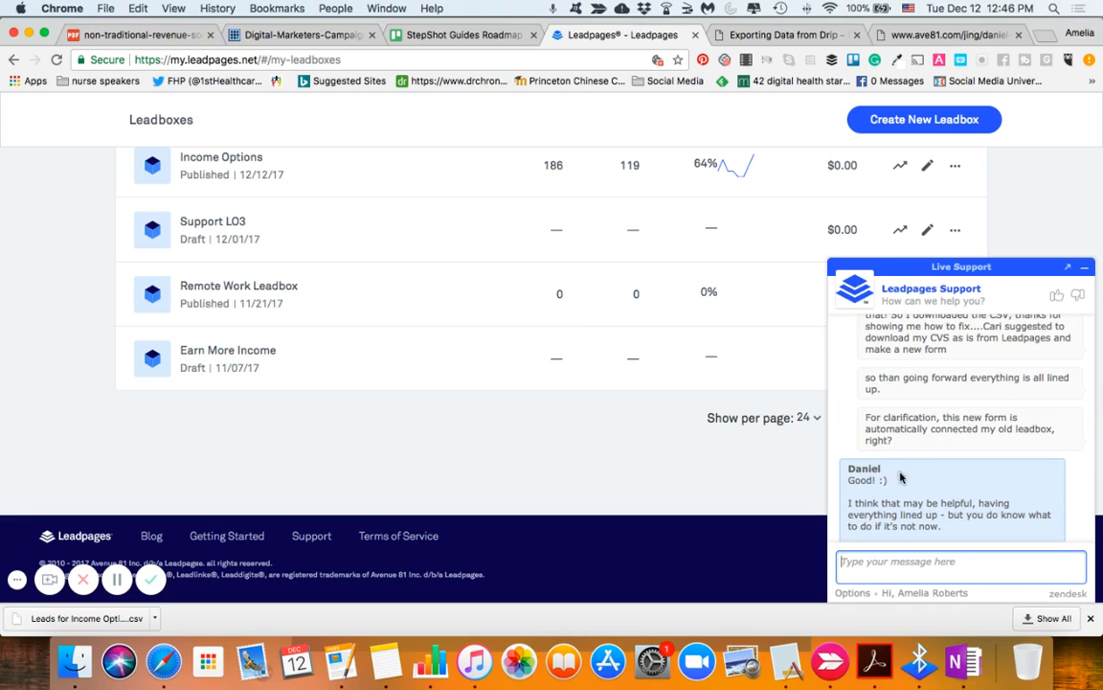
scroll(down, 3)
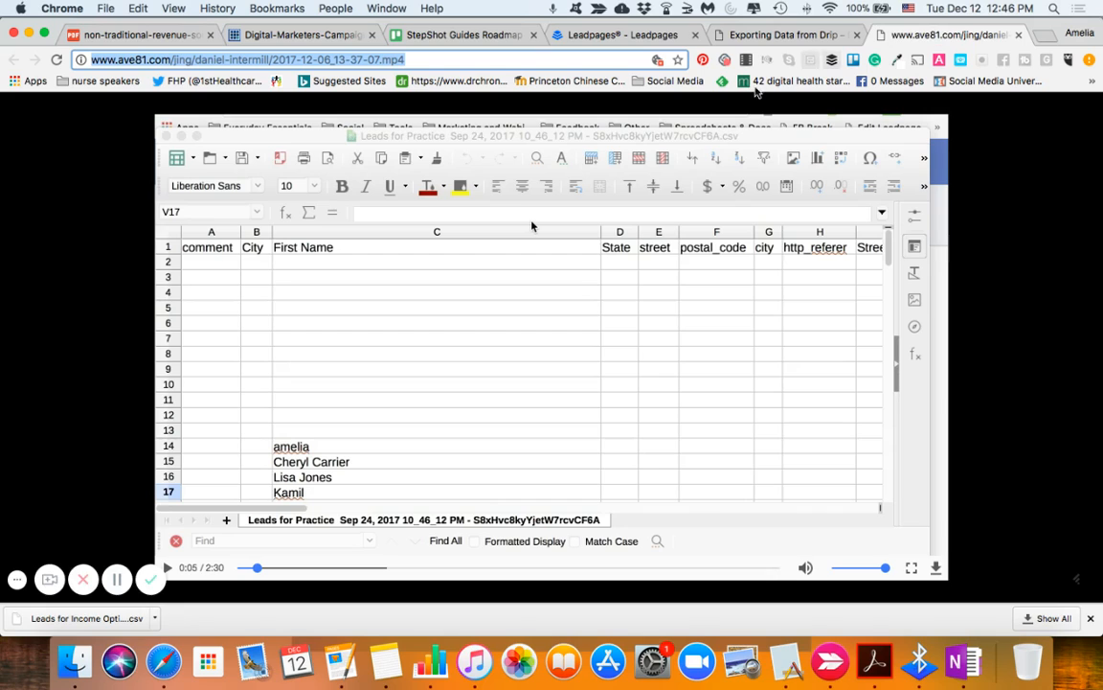
mouse_move(371, 418)
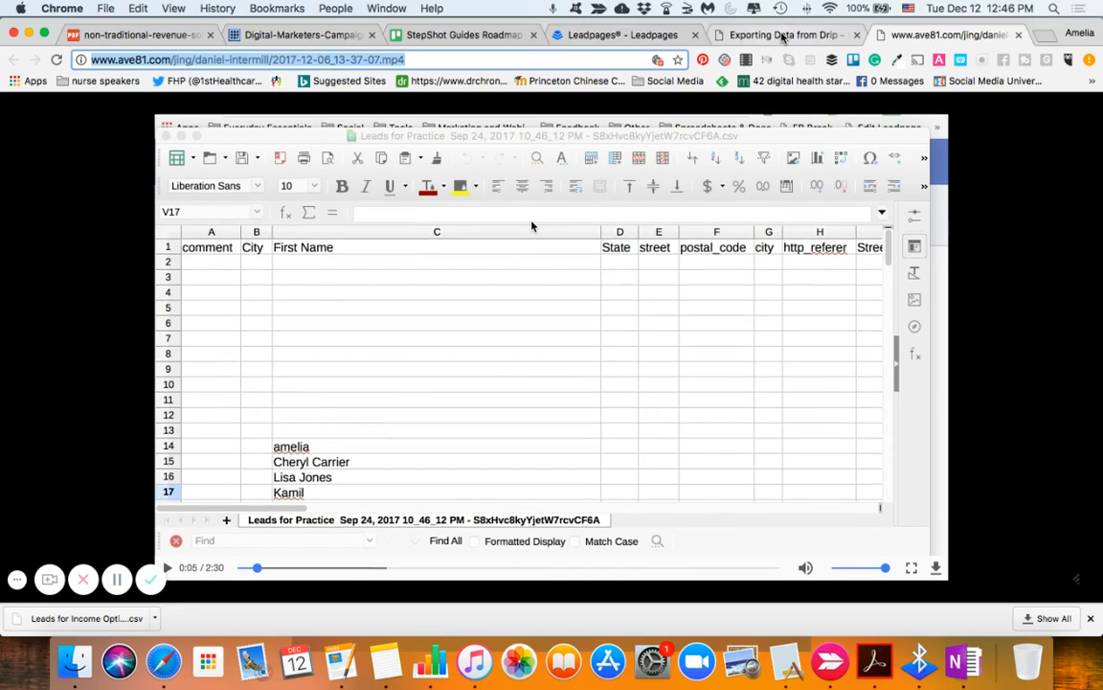
click(623, 35)
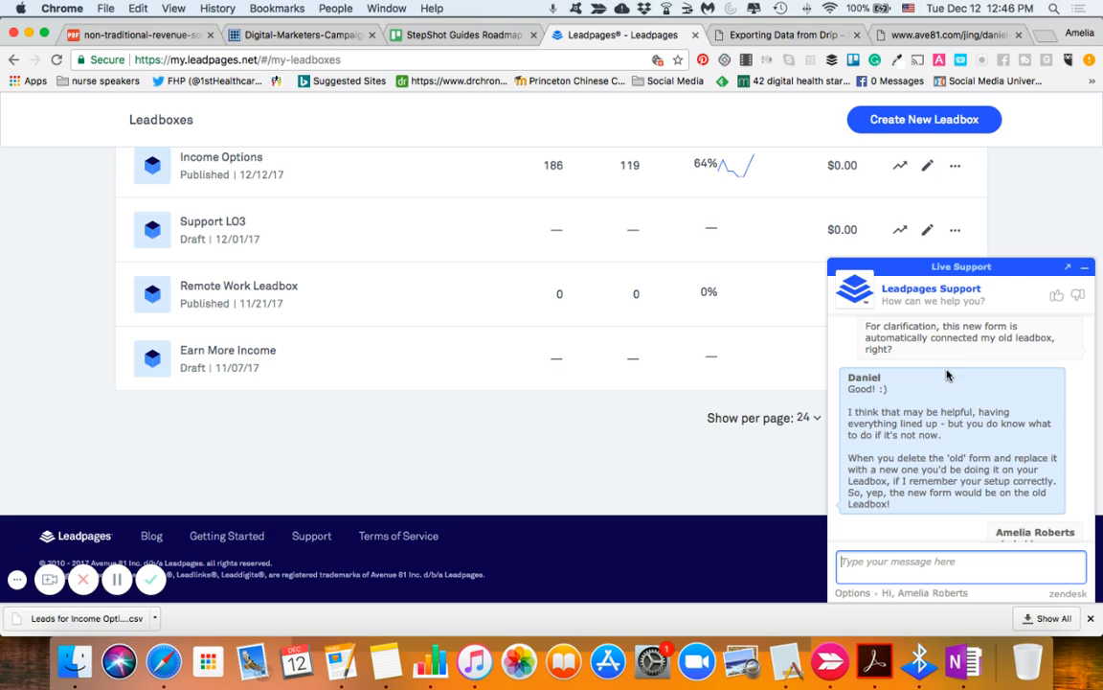
mouse_move(944, 448)
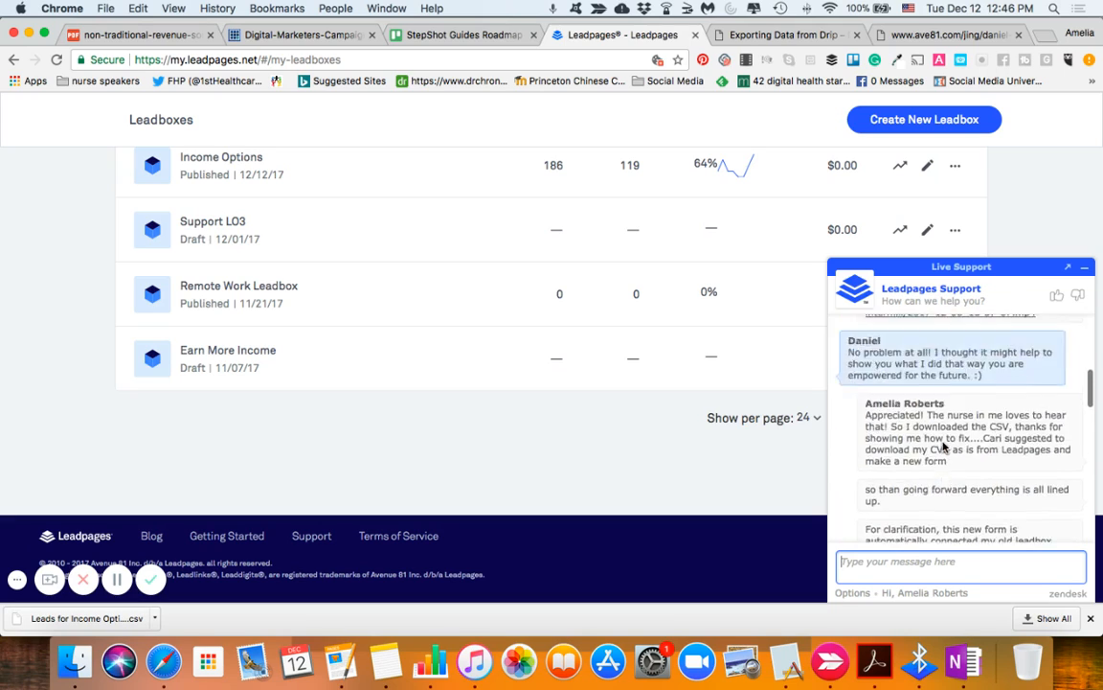
Scroll down the support chat toward Daniel's reply about exporting subscriber data.
scroll(up, 3)
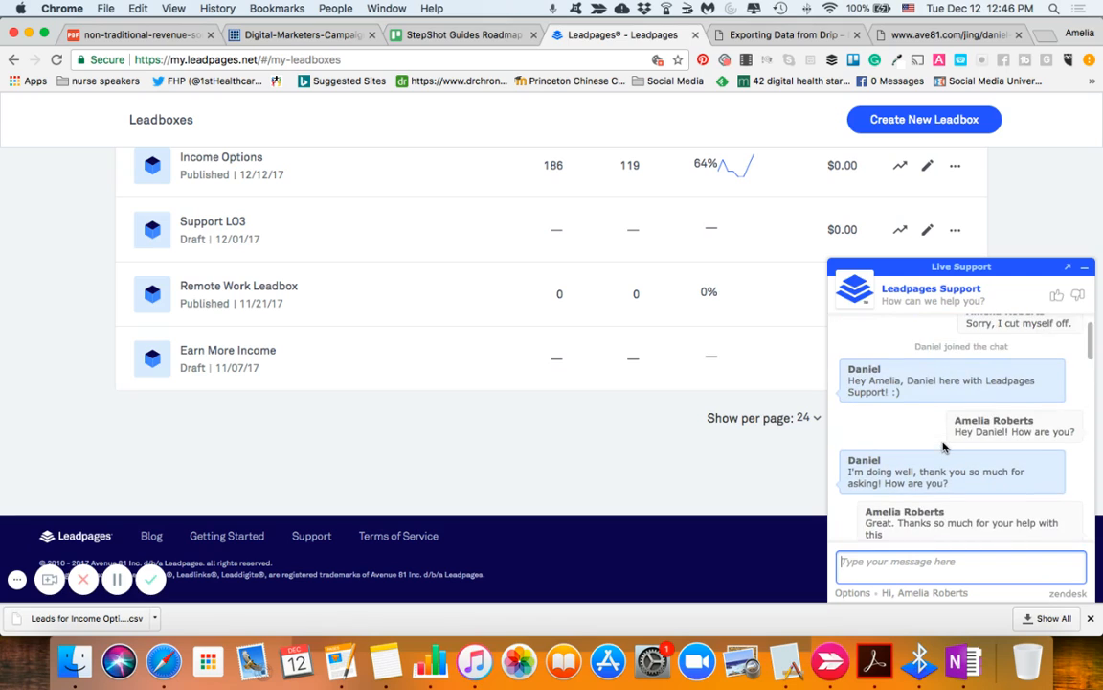
scroll(down, 3)
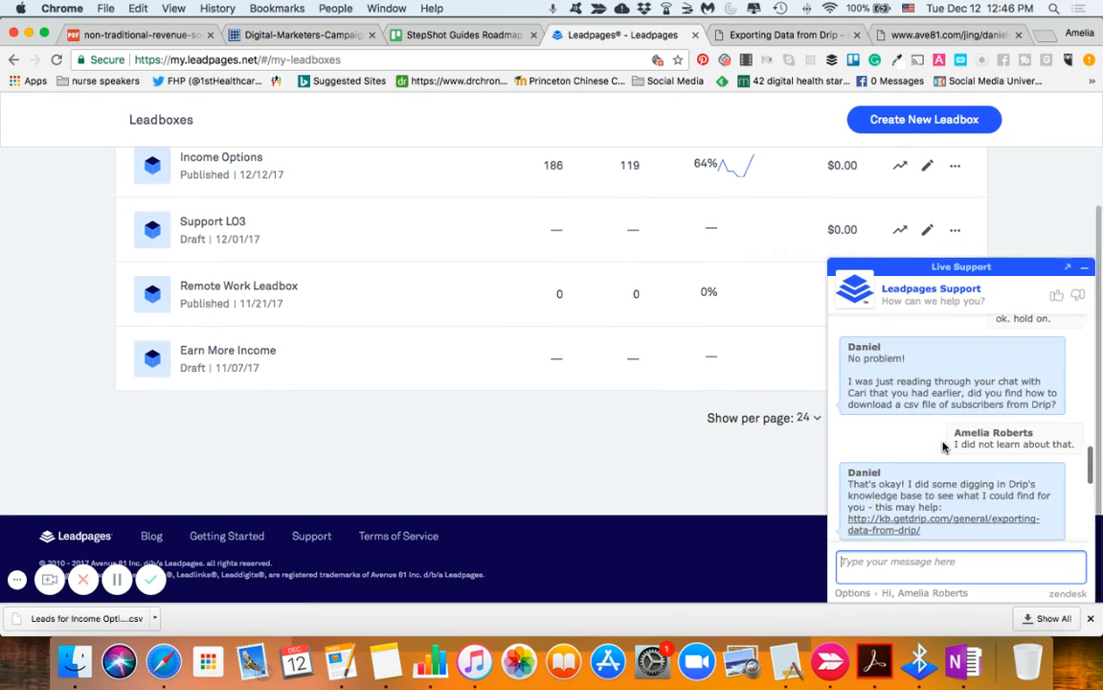
scroll(down, 3)
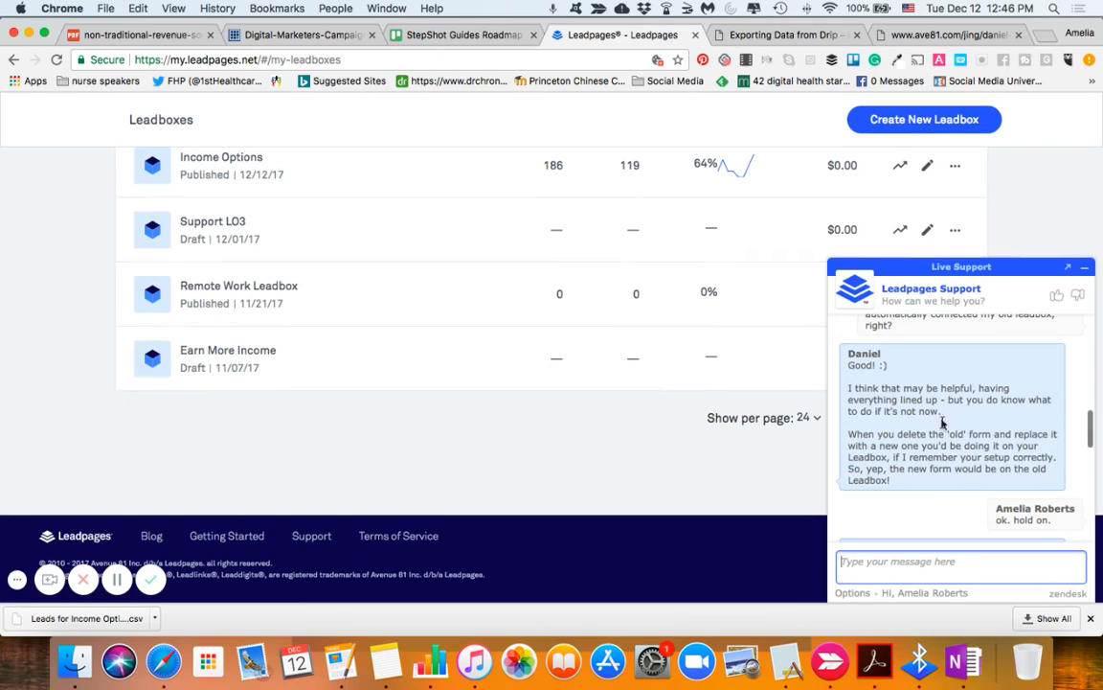
mouse_move(862, 368)
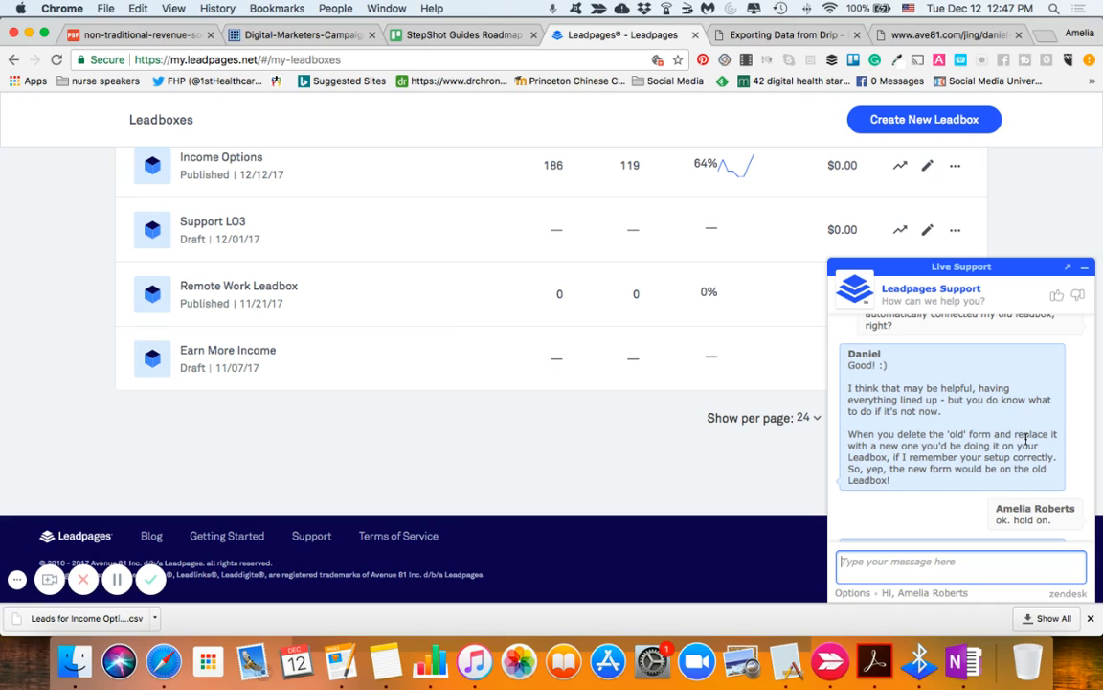
scroll(down, 3)
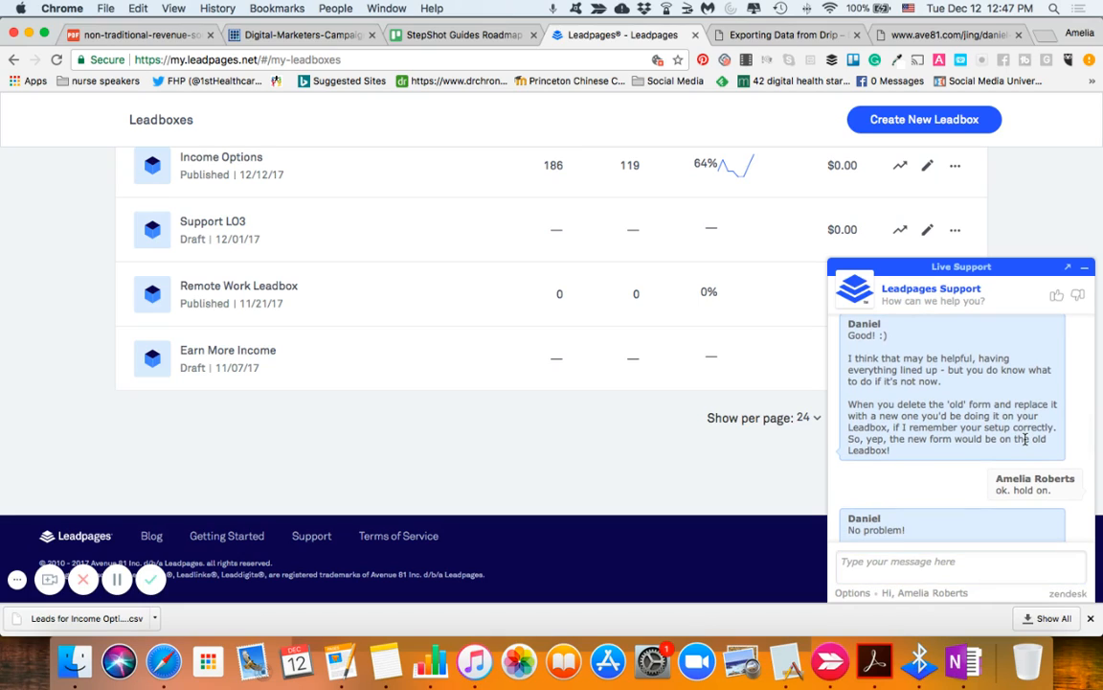
scroll(down, 3)
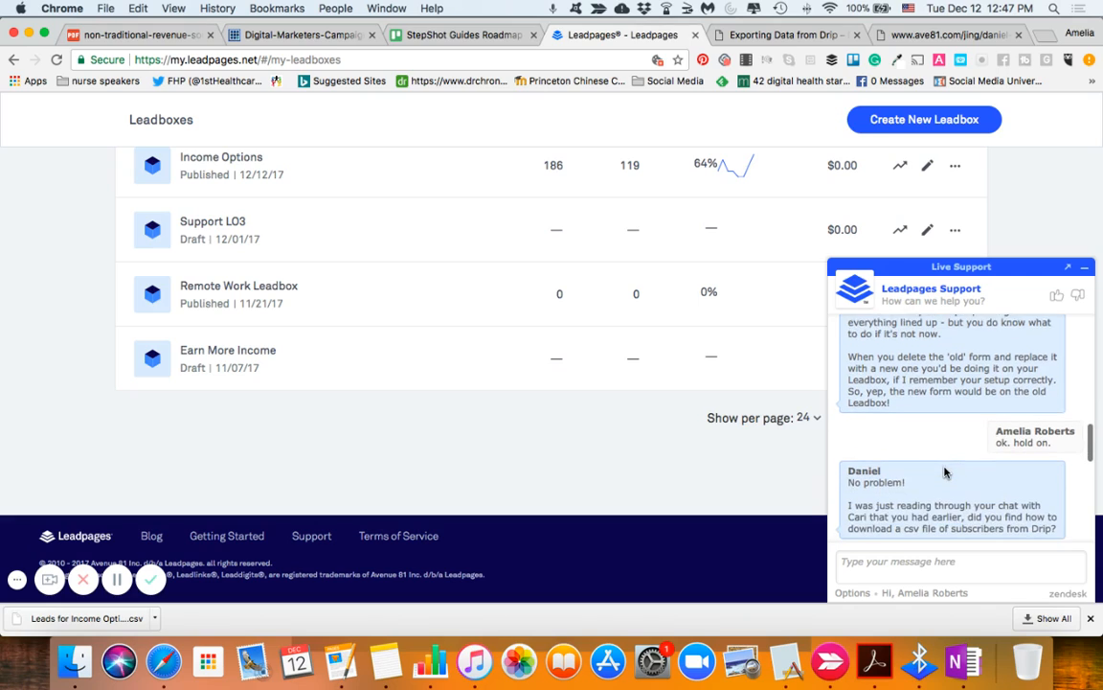
scroll(down, 3)
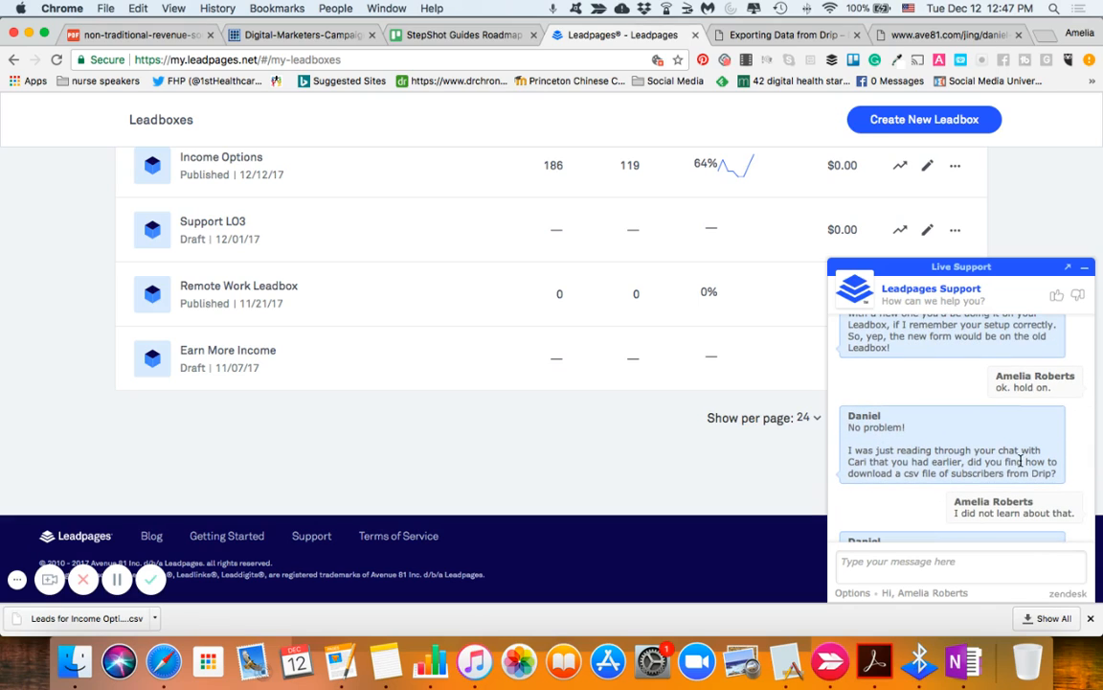
mouse_move(969, 448)
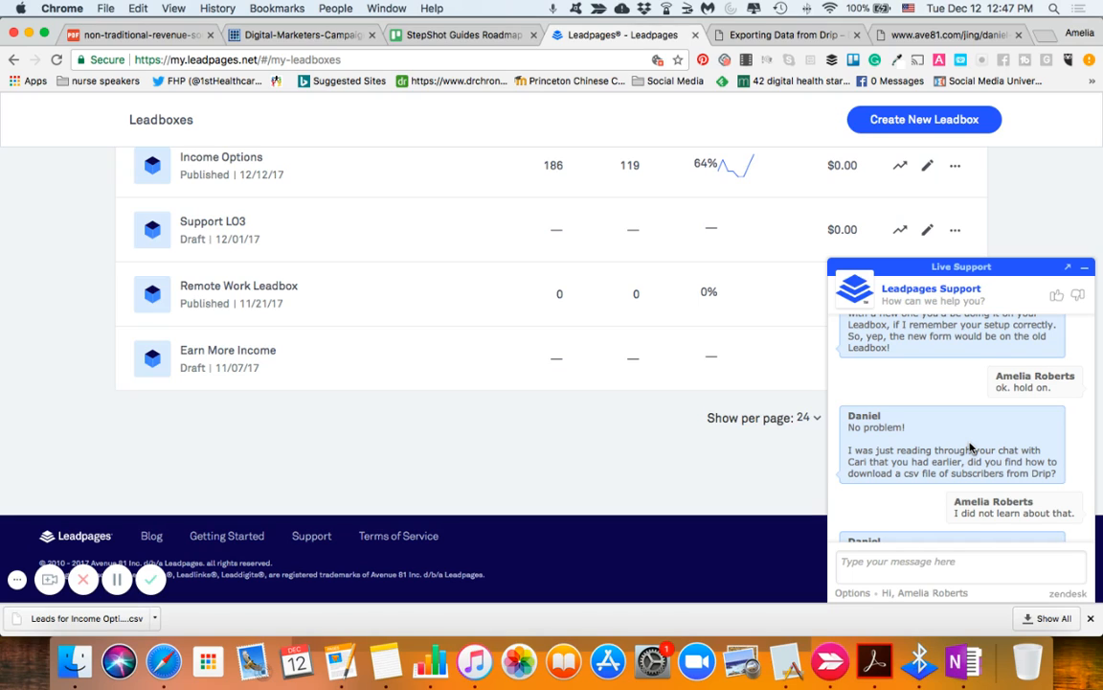
scroll(down, 3)
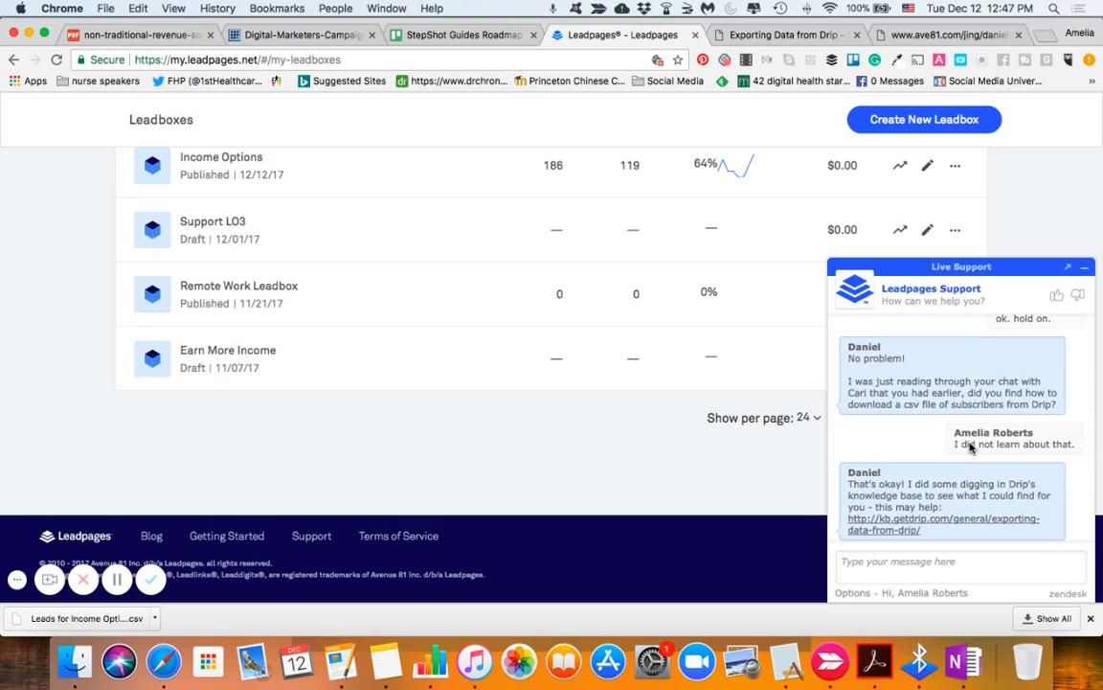
mouse_move(954, 328)
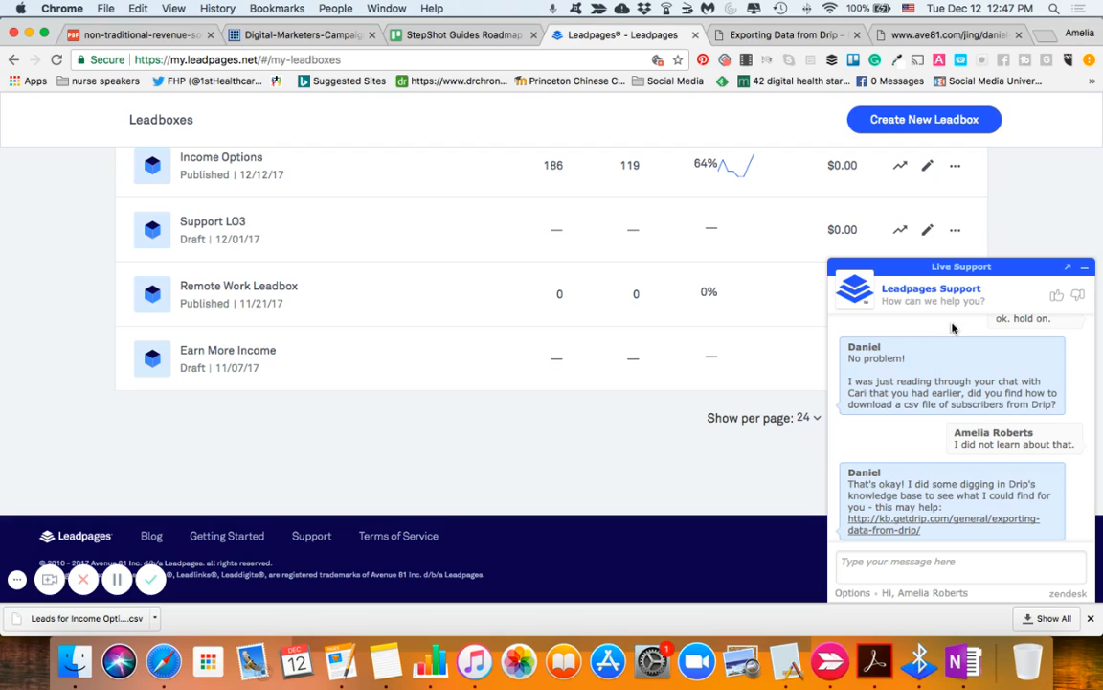
mouse_move(902, 448)
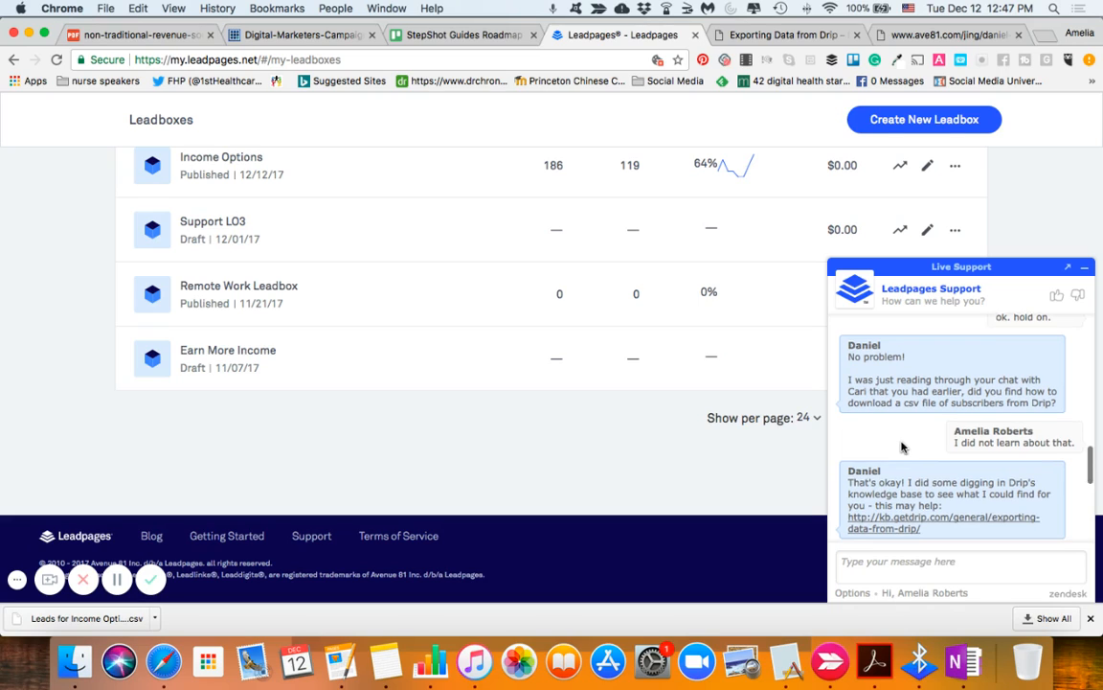
Scroll until Daniel's Drip exporting-data link and Amelia's 'Perfection, thank you!' are visible.
scroll(up, 3)
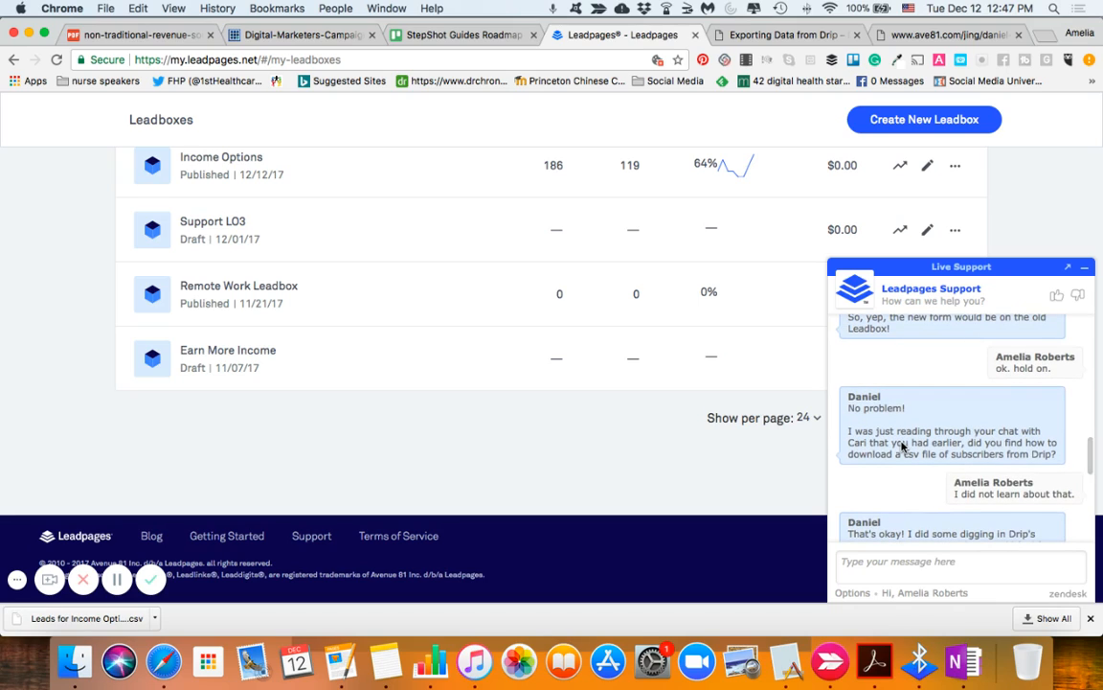
scroll(down, 3)
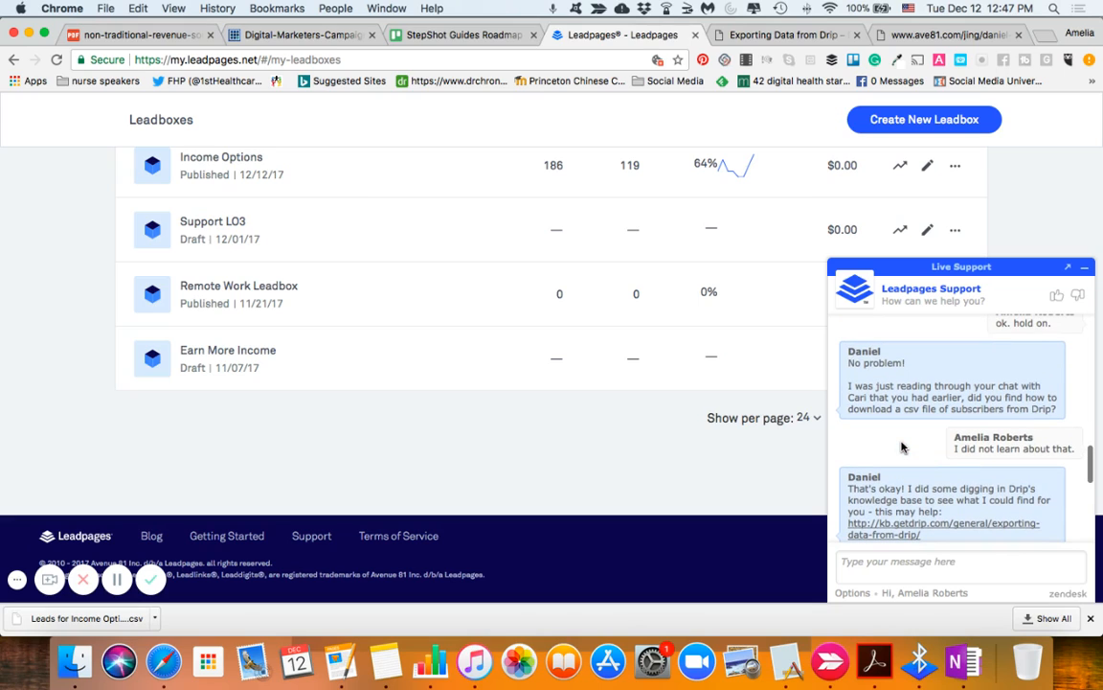
scroll(up, 3)
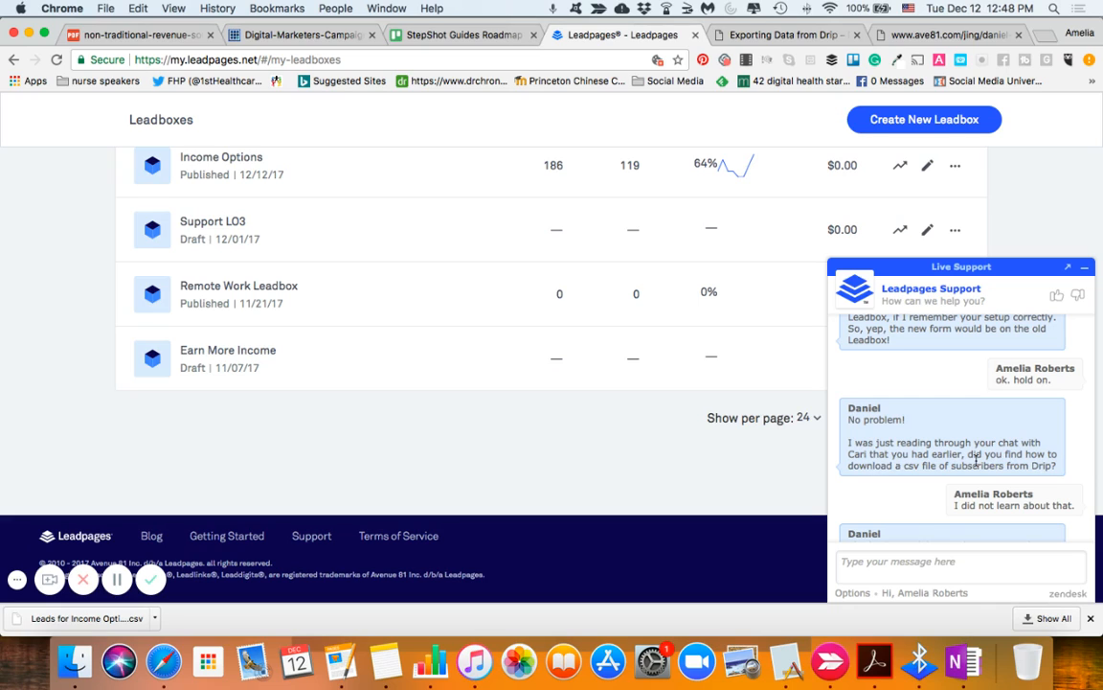
scroll(down, 3)
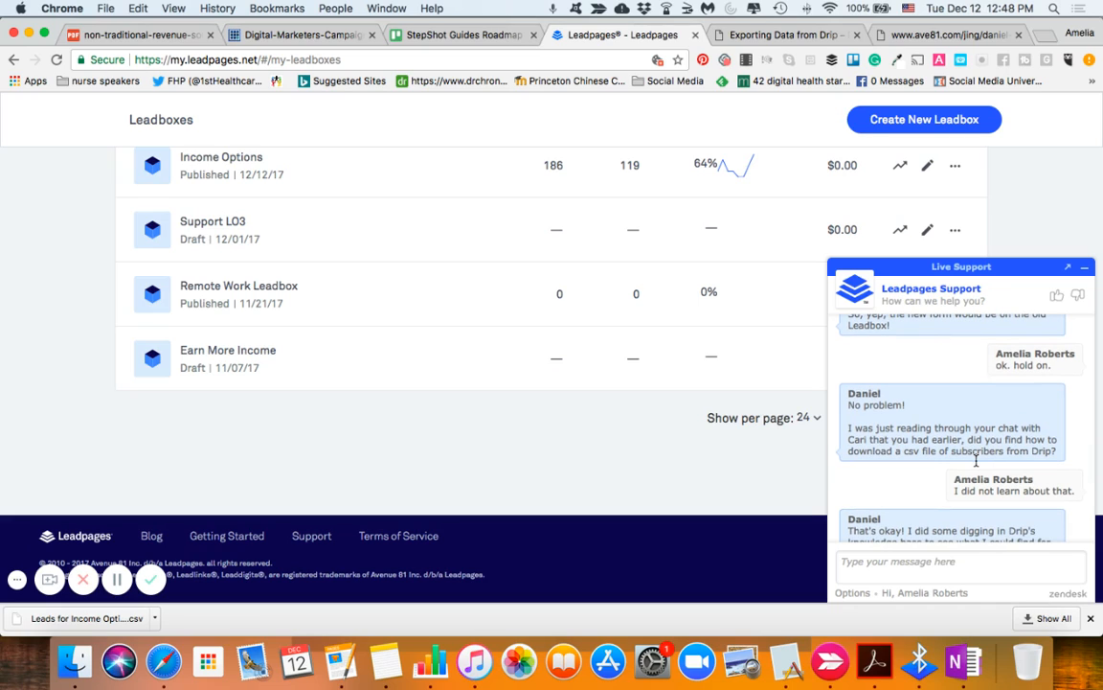
scroll(down, 3)
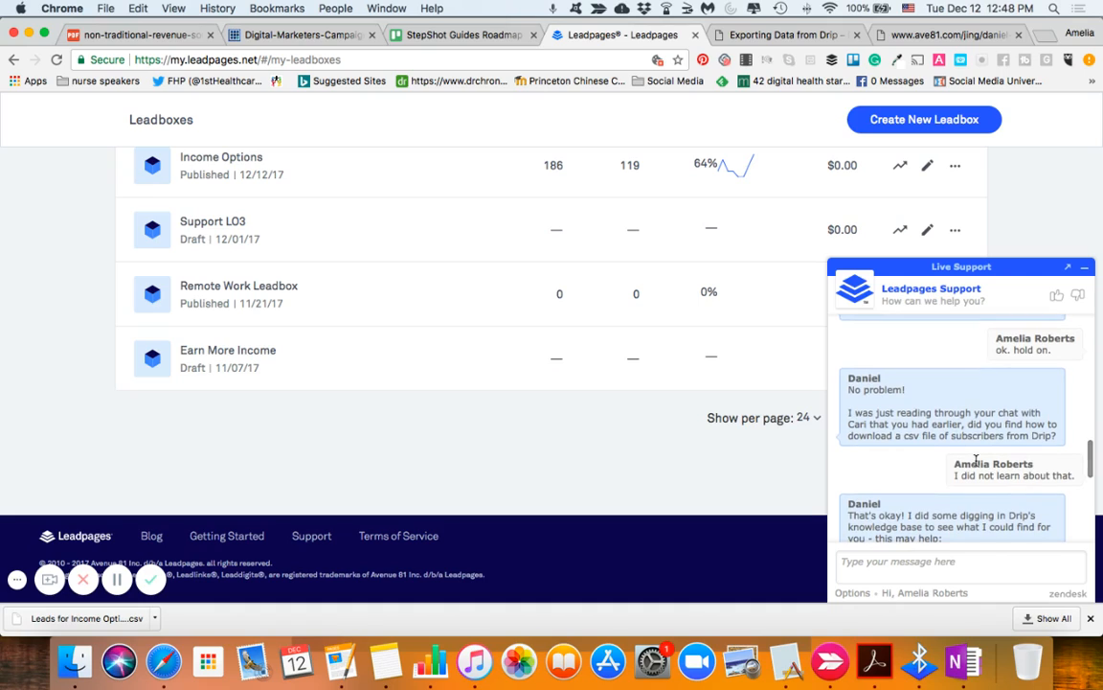
scroll(down, 3)
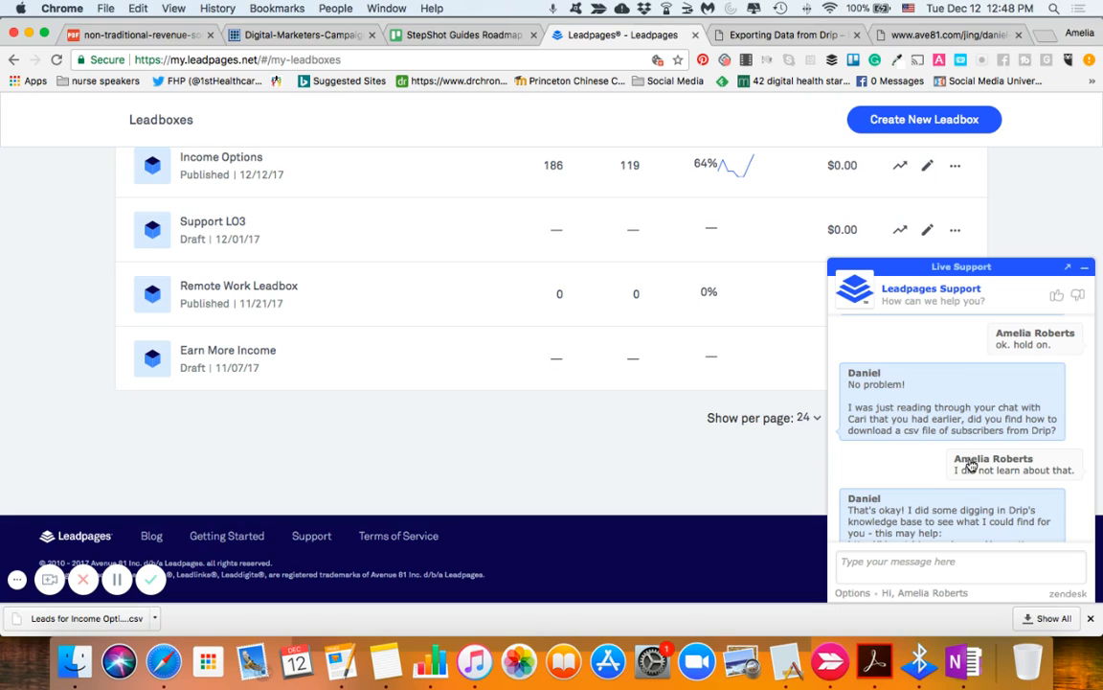
scroll(down, 3)
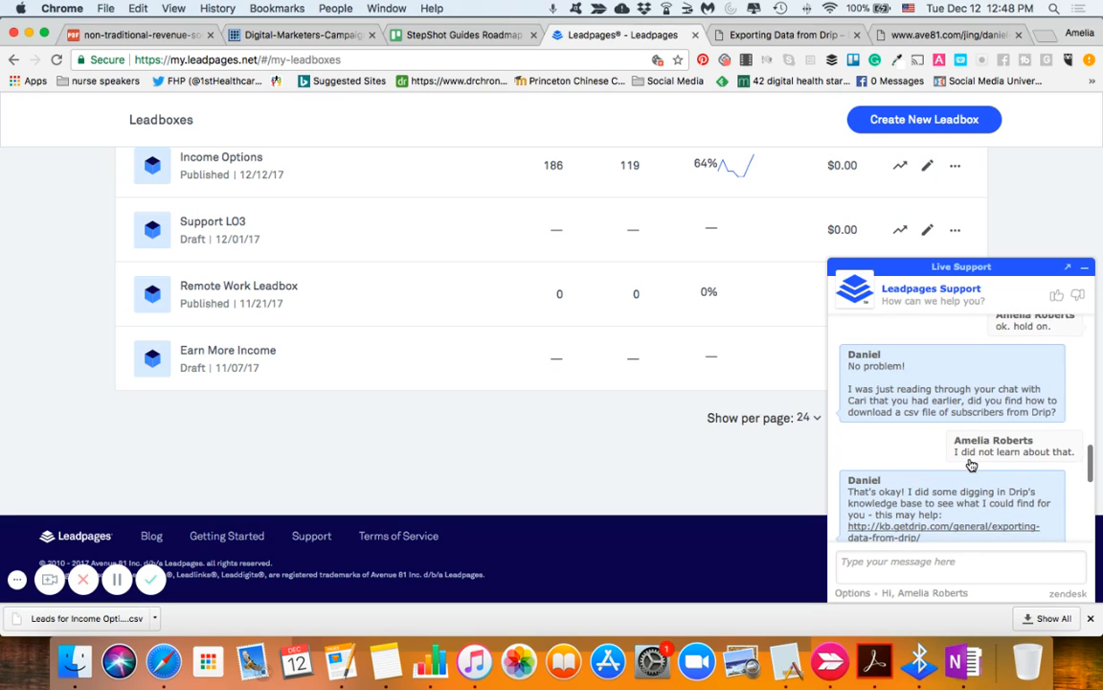
scroll(down, 3)
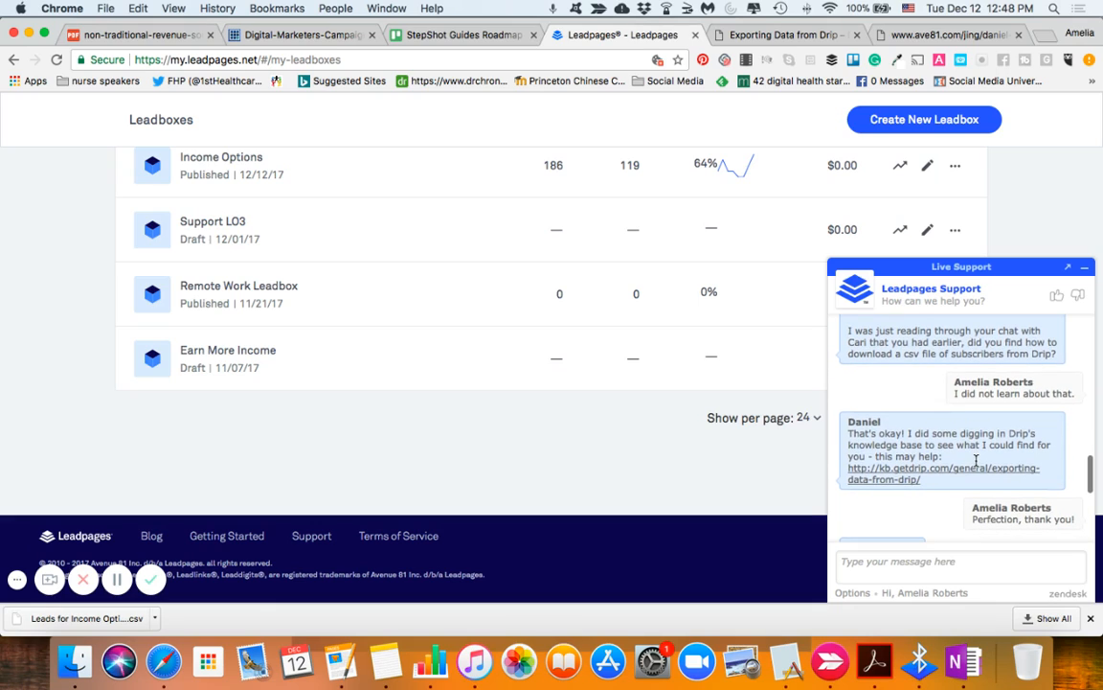
scroll(down, 3)
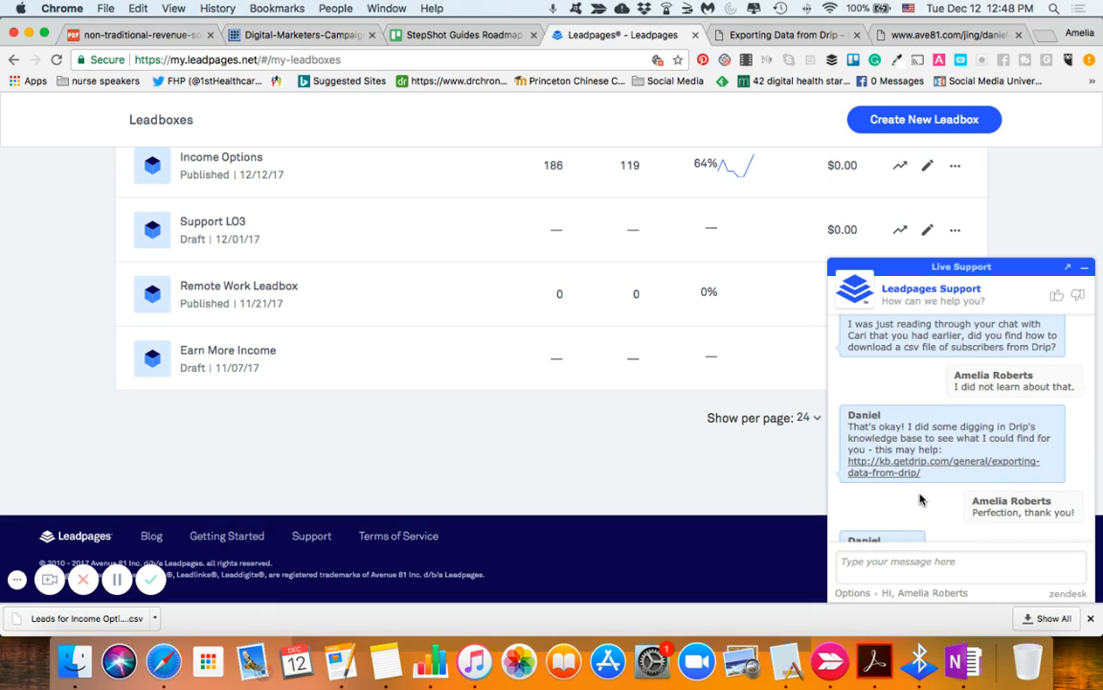
scroll(down, 3)
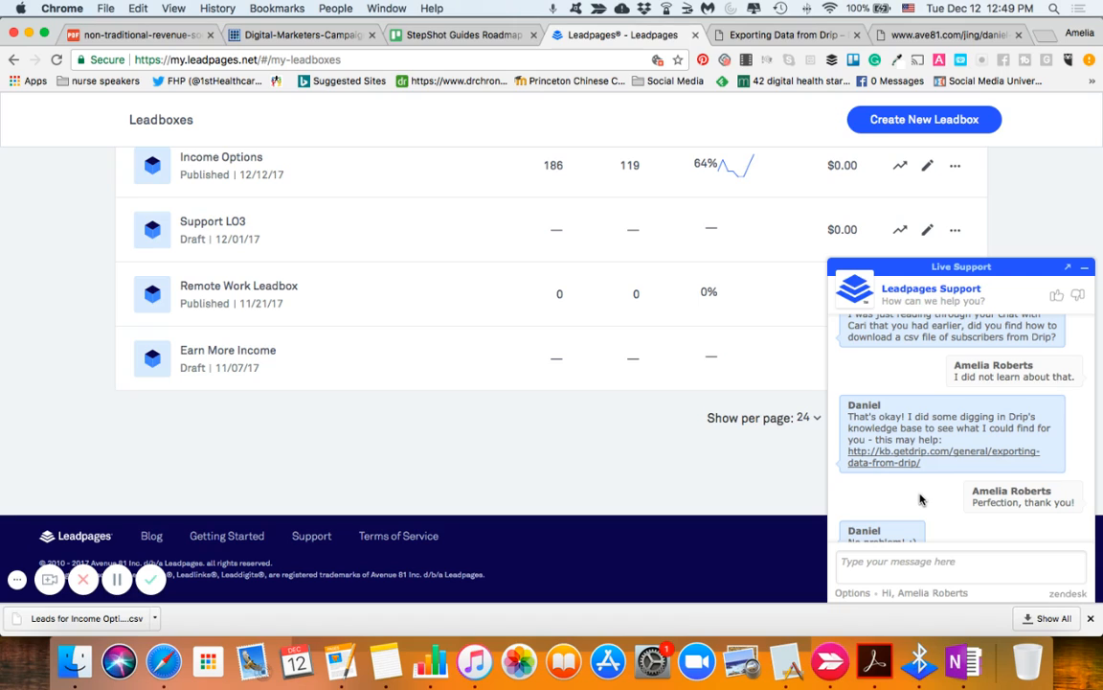
scroll(up, 3)
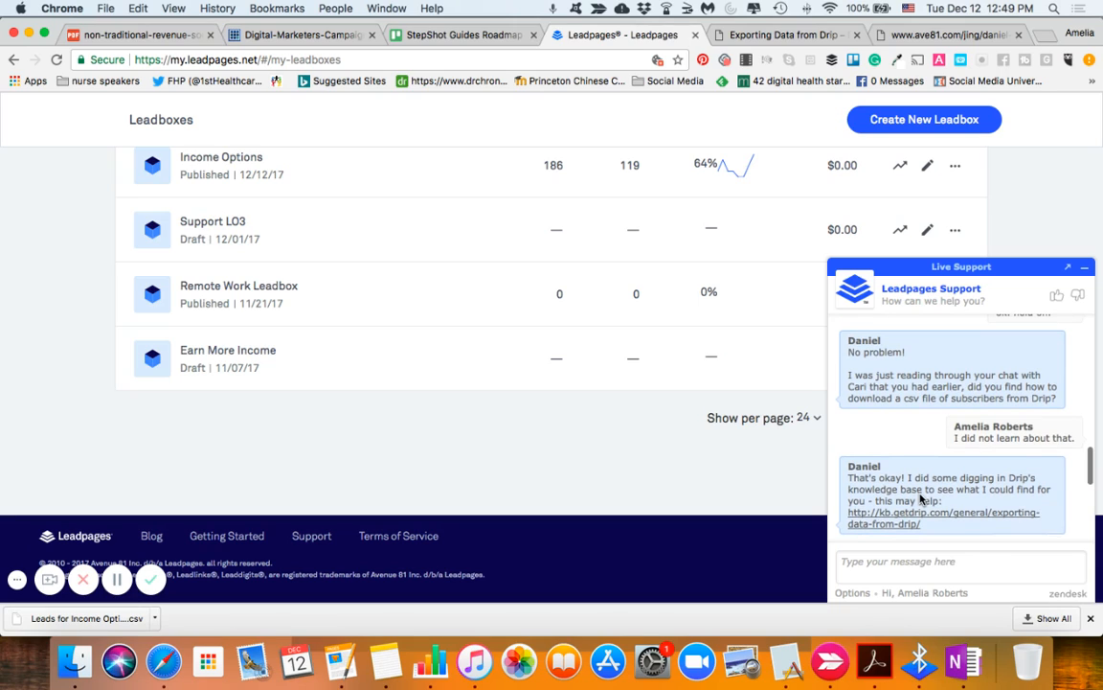
scroll(down, 3)
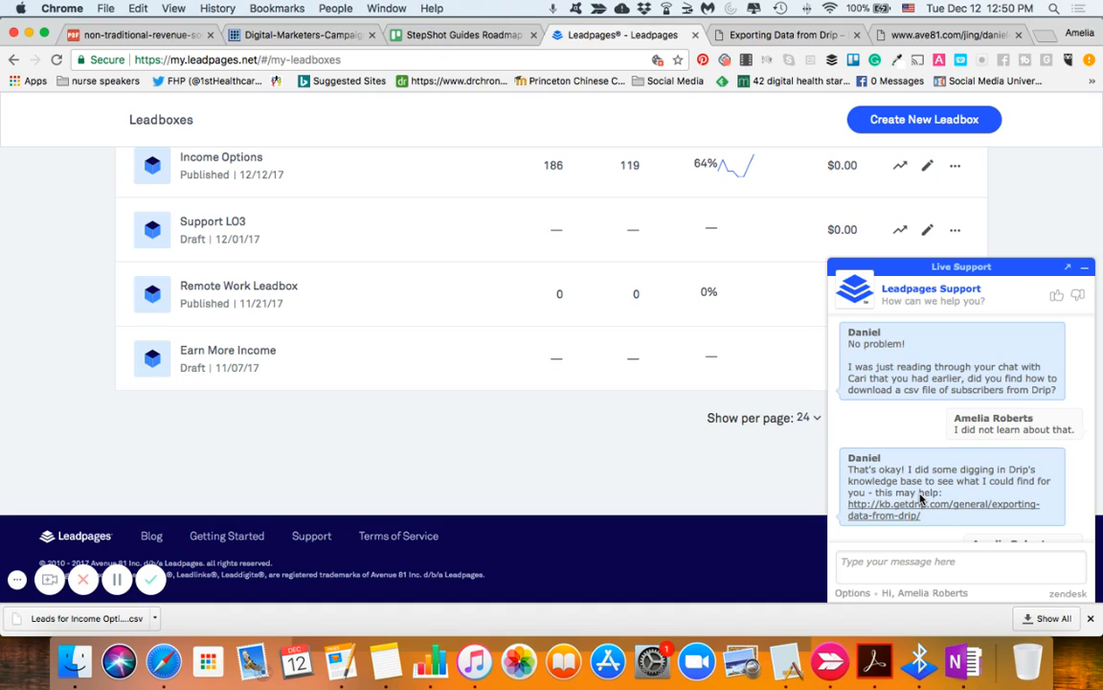
Scroll through the closing goodbyes and back to where Daniel joined and greeted the customer.
scroll(down, 3)
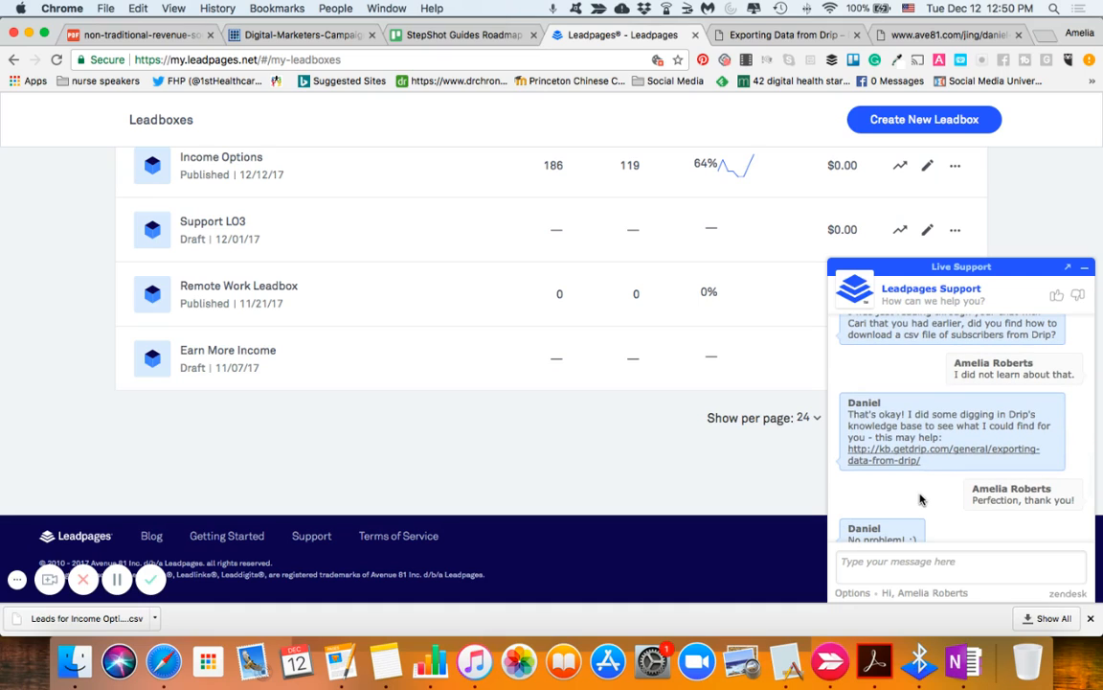
scroll(down, 3)
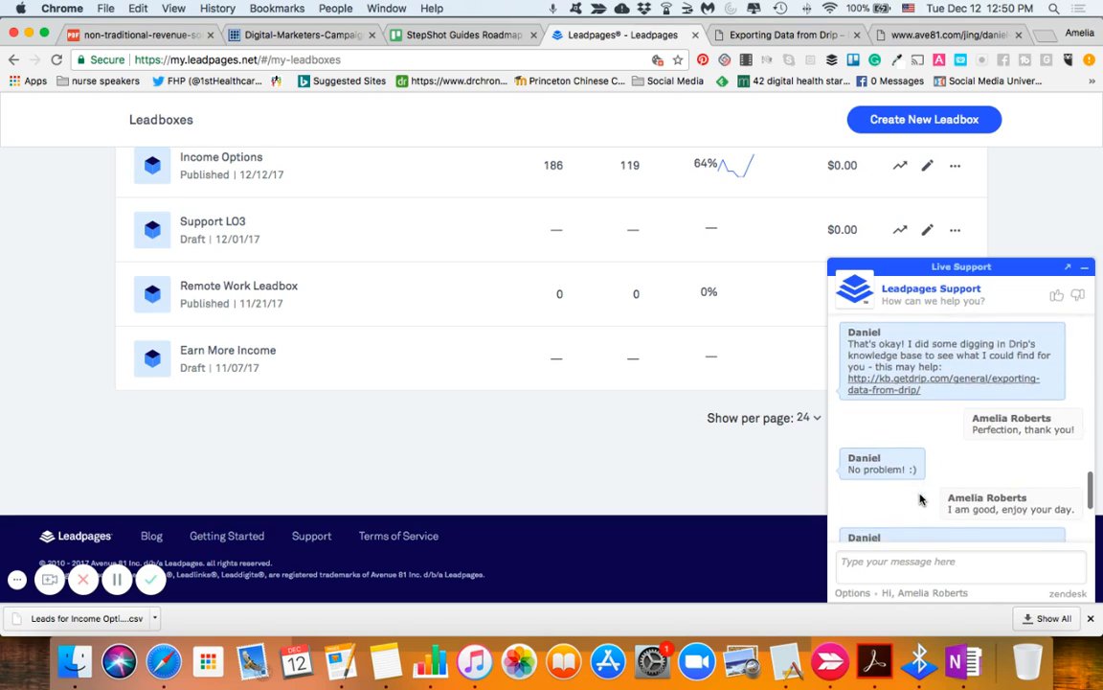
scroll(down, 3)
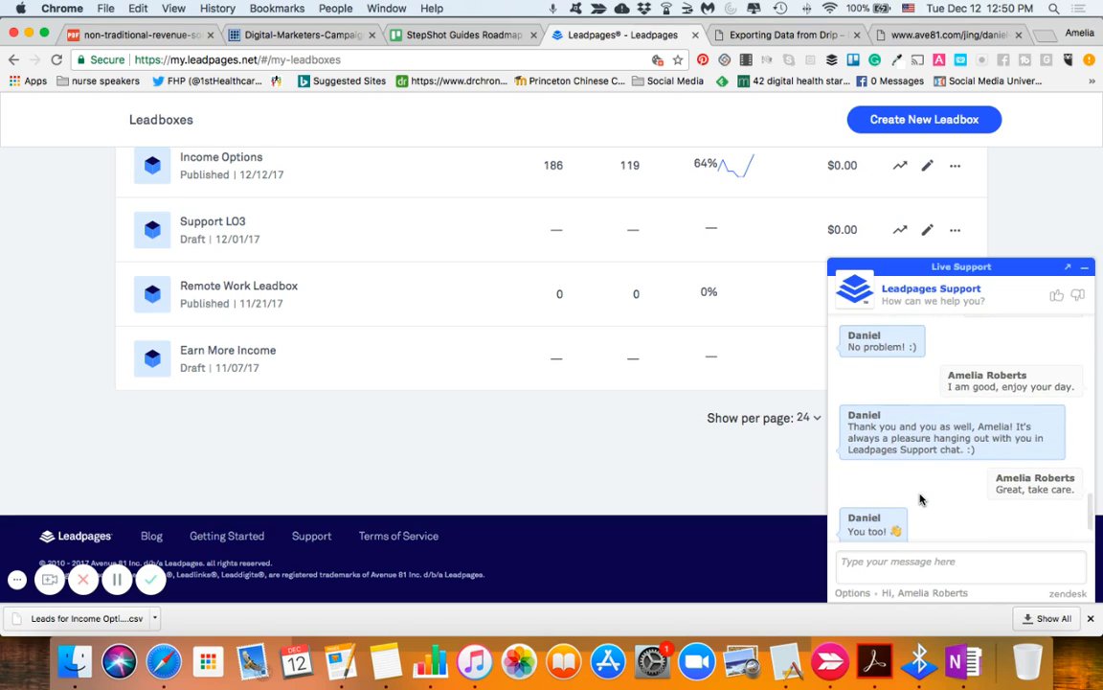
scroll(up, 3)
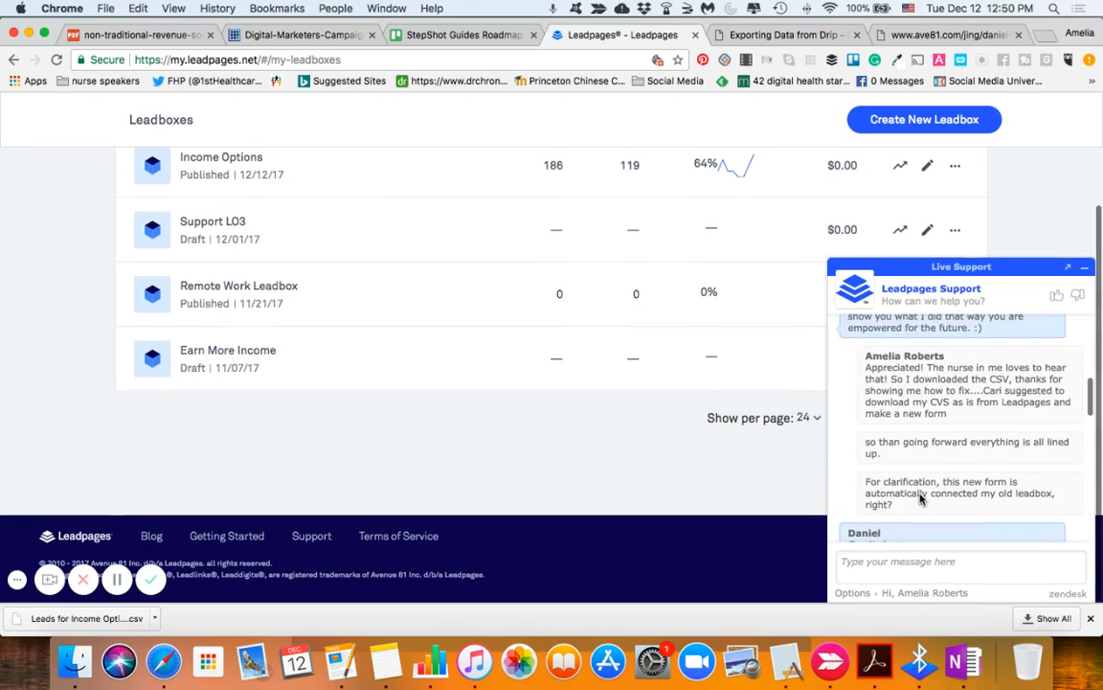
scroll(up, 3)
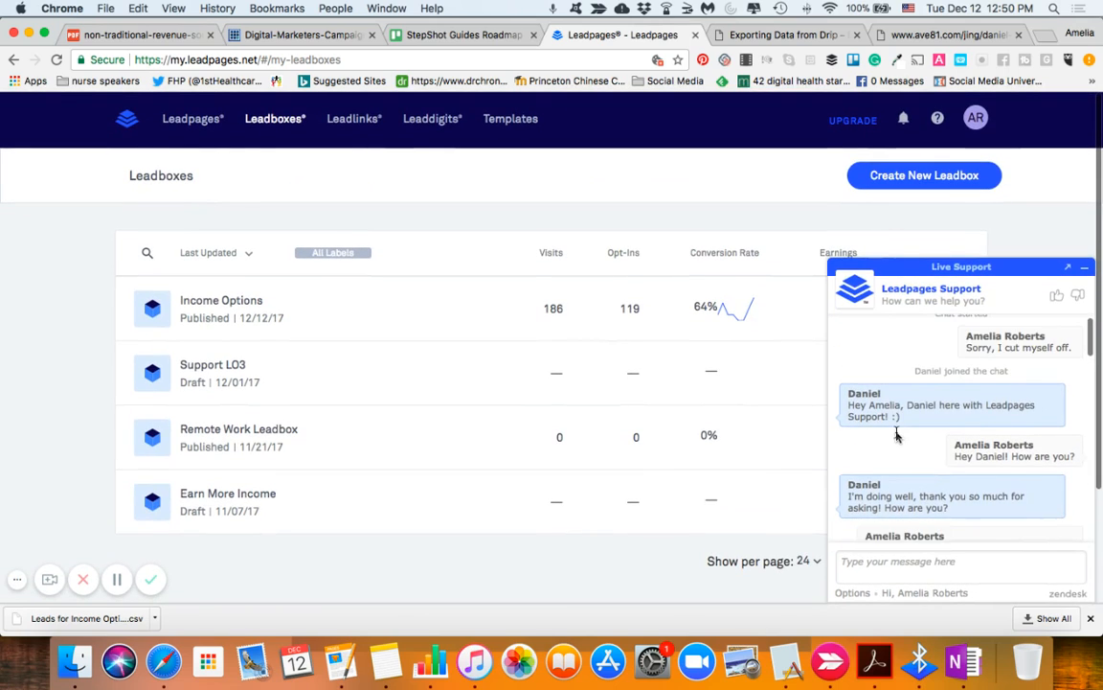
scroll(down, 3)
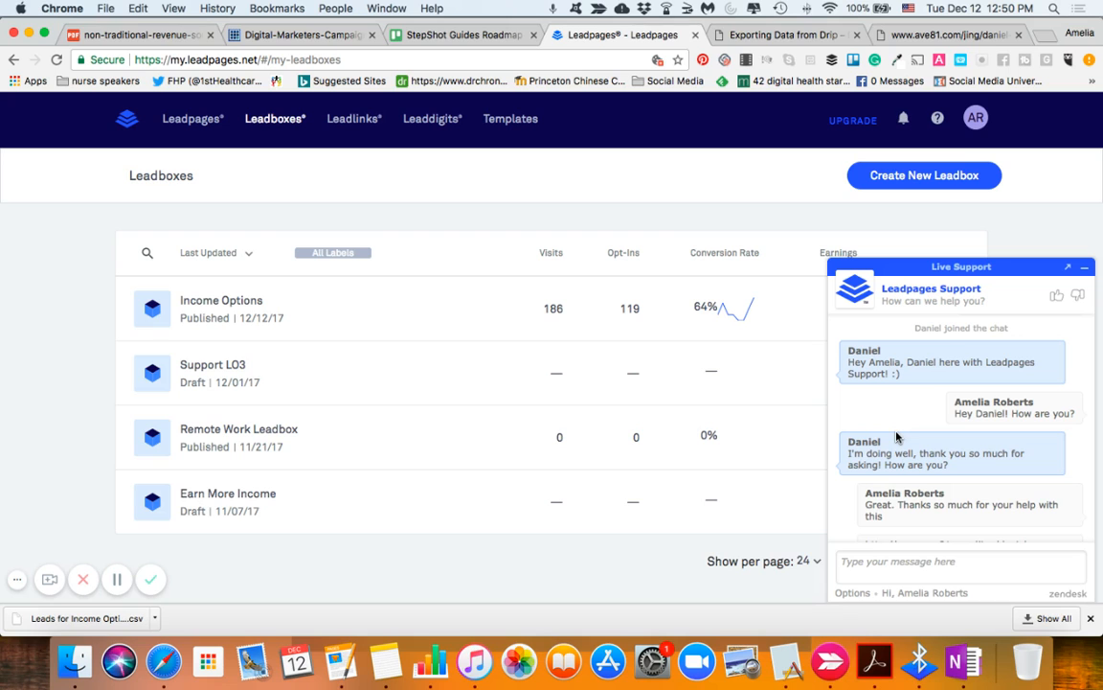
scroll(down, 3)
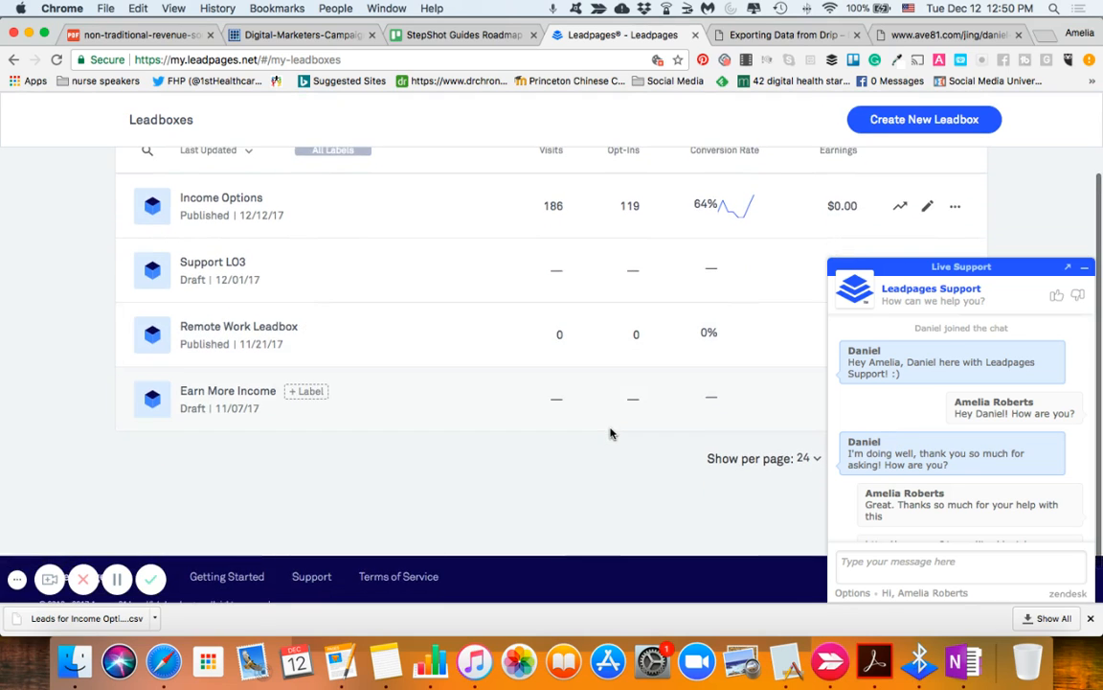
scroll(down, 3)
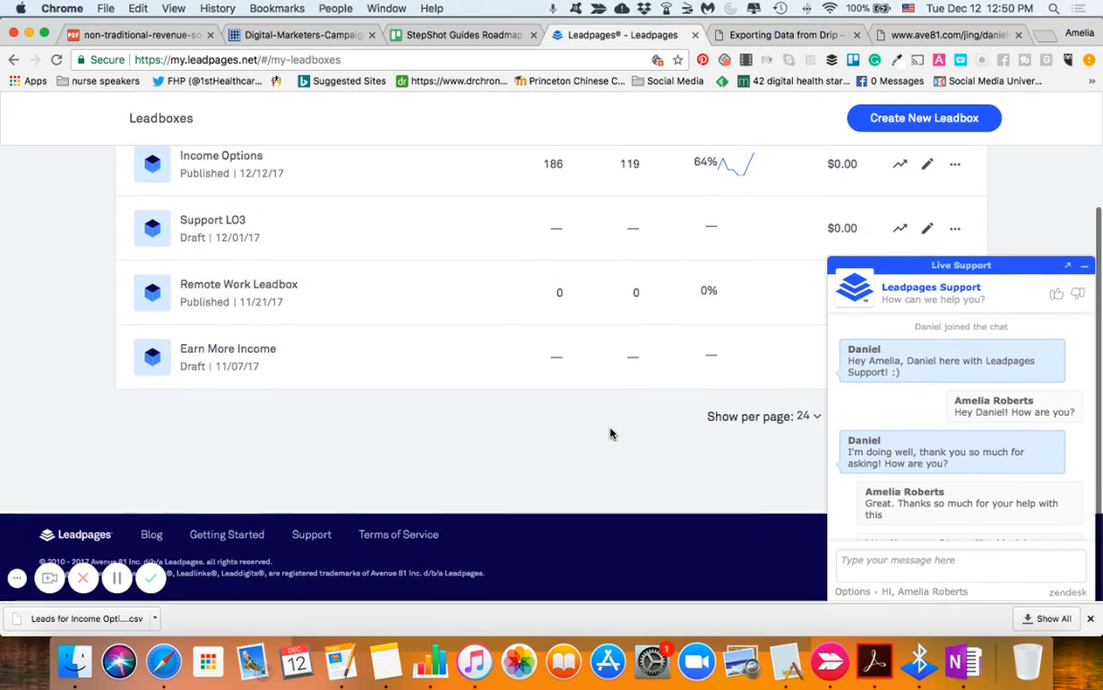
mouse_move(150, 578)
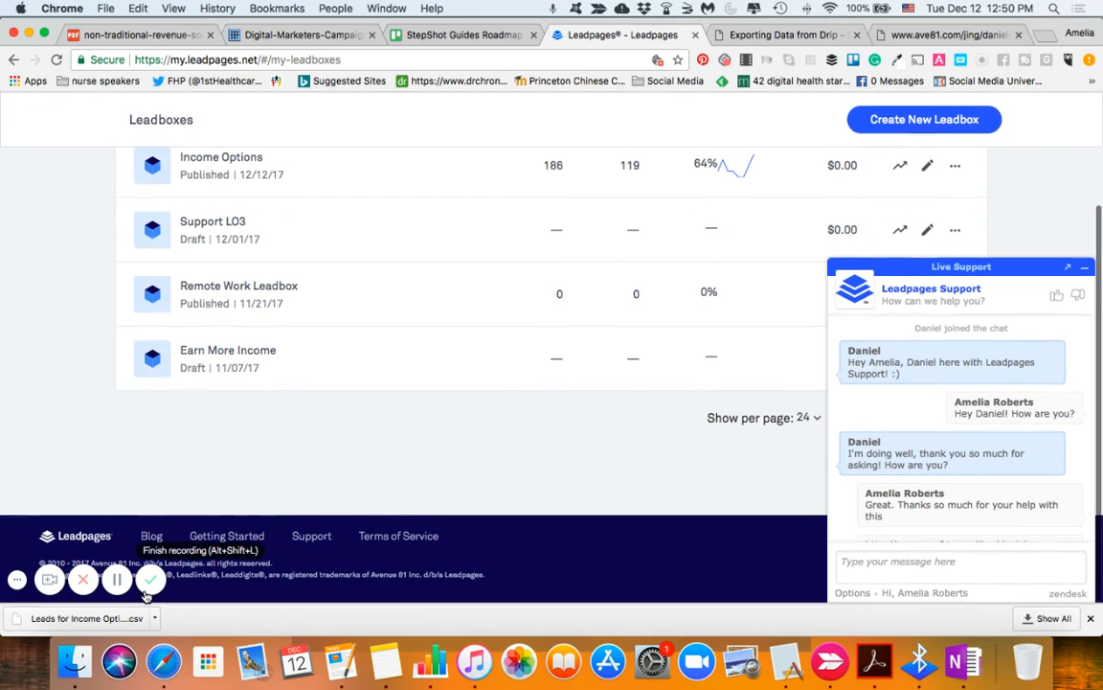